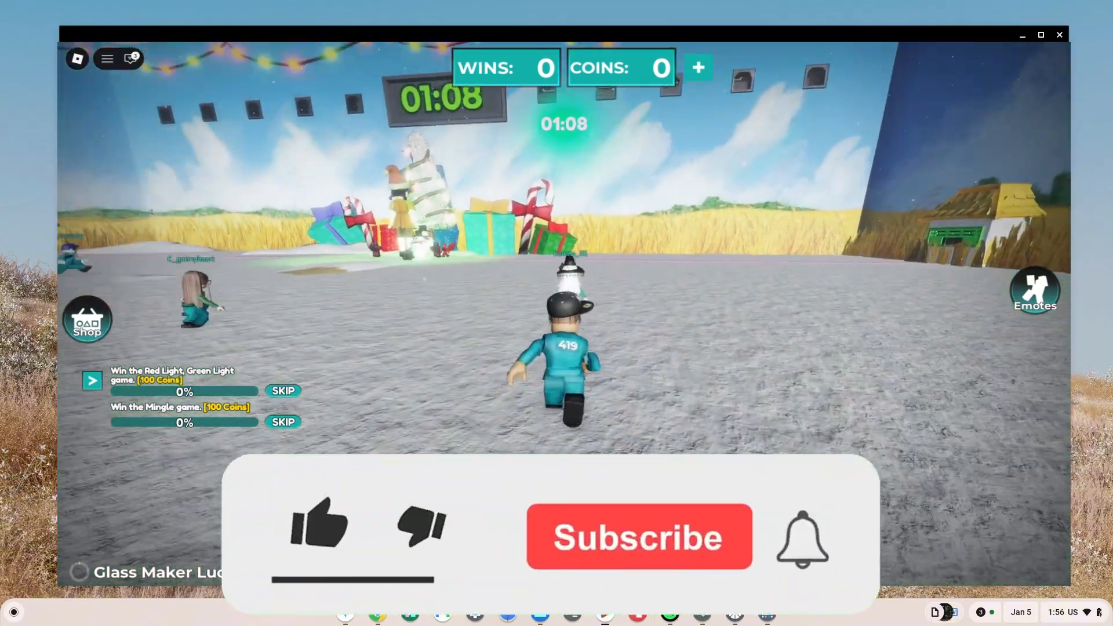
Open the '6 Roblox Proxy Sites' post in a new tab from the Roblox Unblocked blog
click(318, 528)
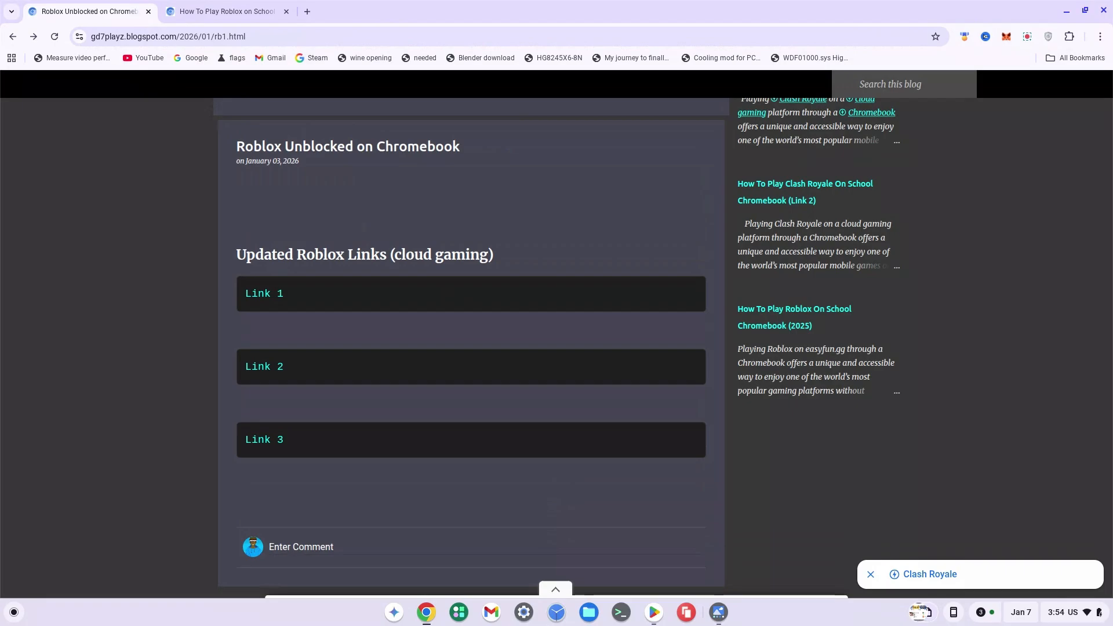
mouse_move(427, 290)
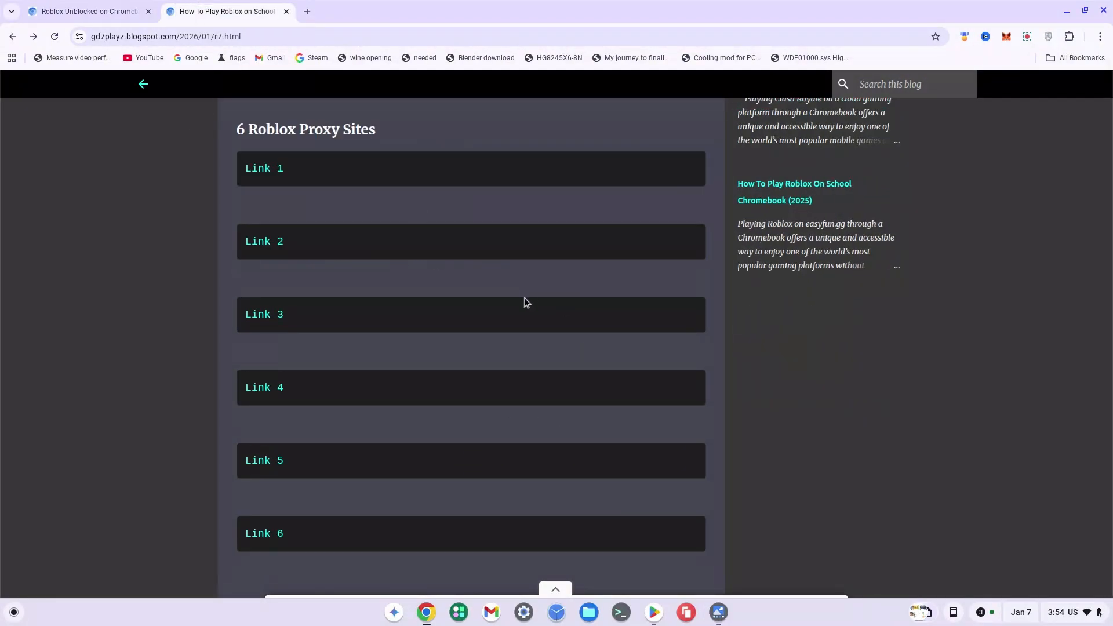
mouse_move(518, 303)
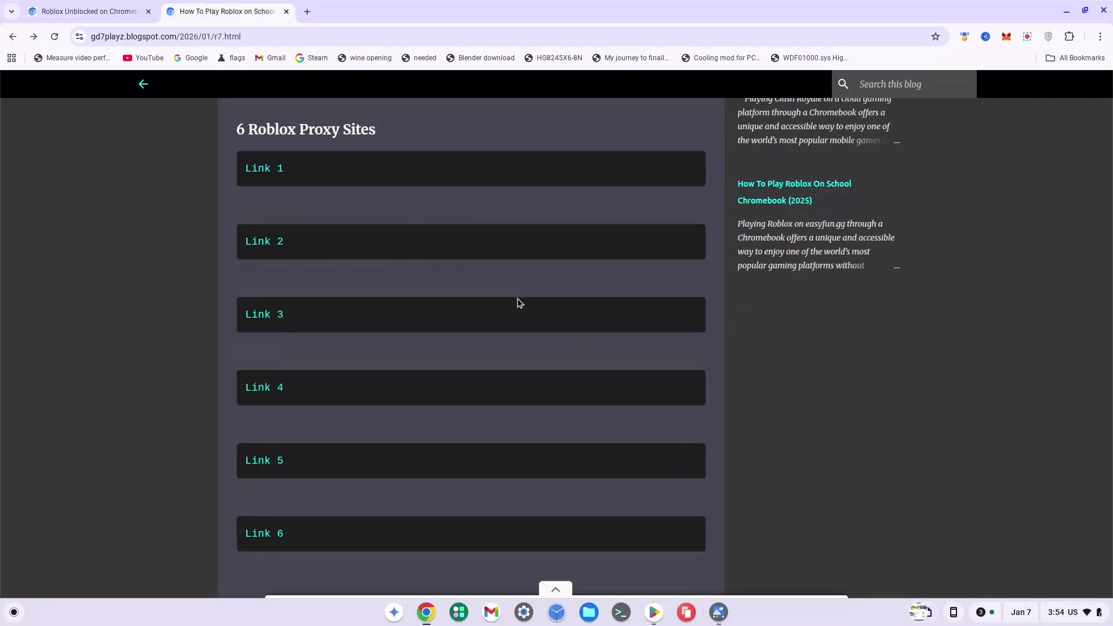
mouse_move(319, 391)
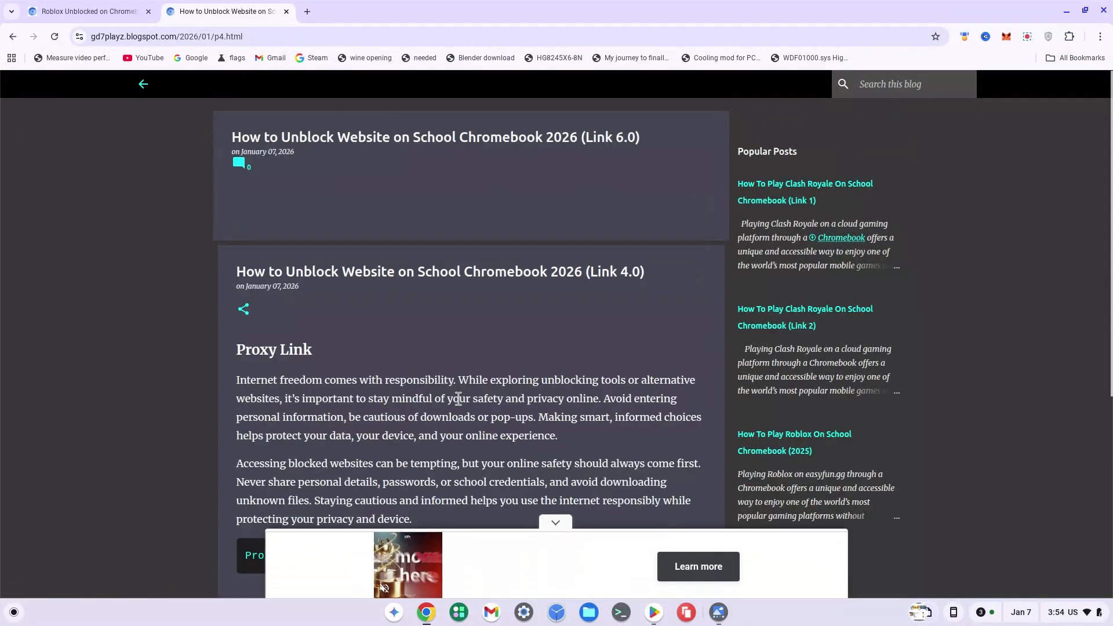
Follow the 'Proxy site 17' link in the post to load the Truffled proxy welcome page
scroll(down, 3)
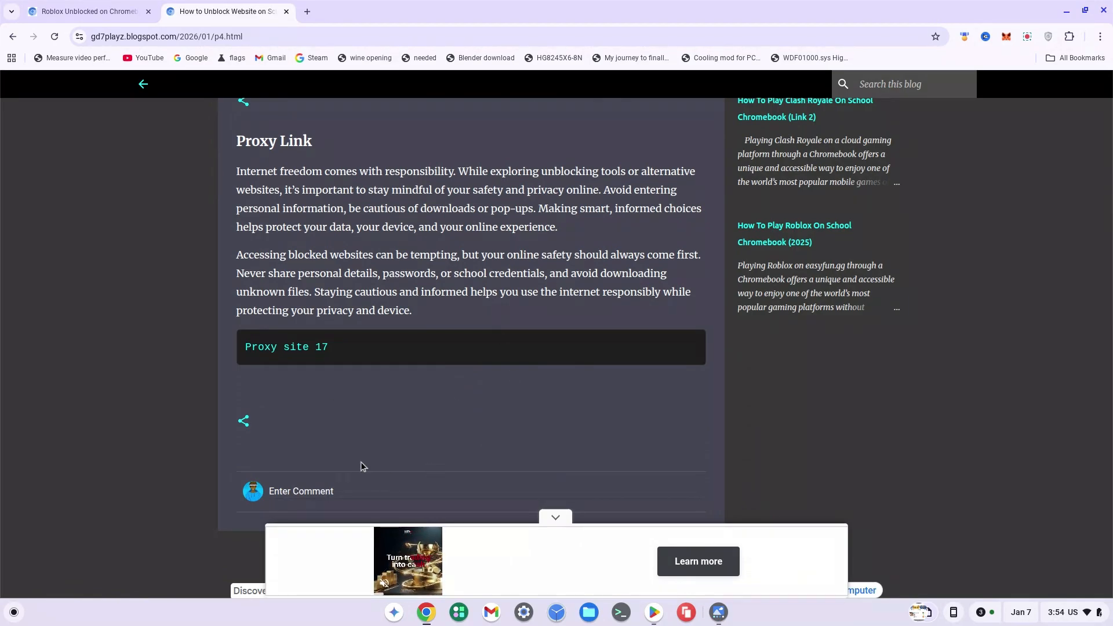
click(286, 347)
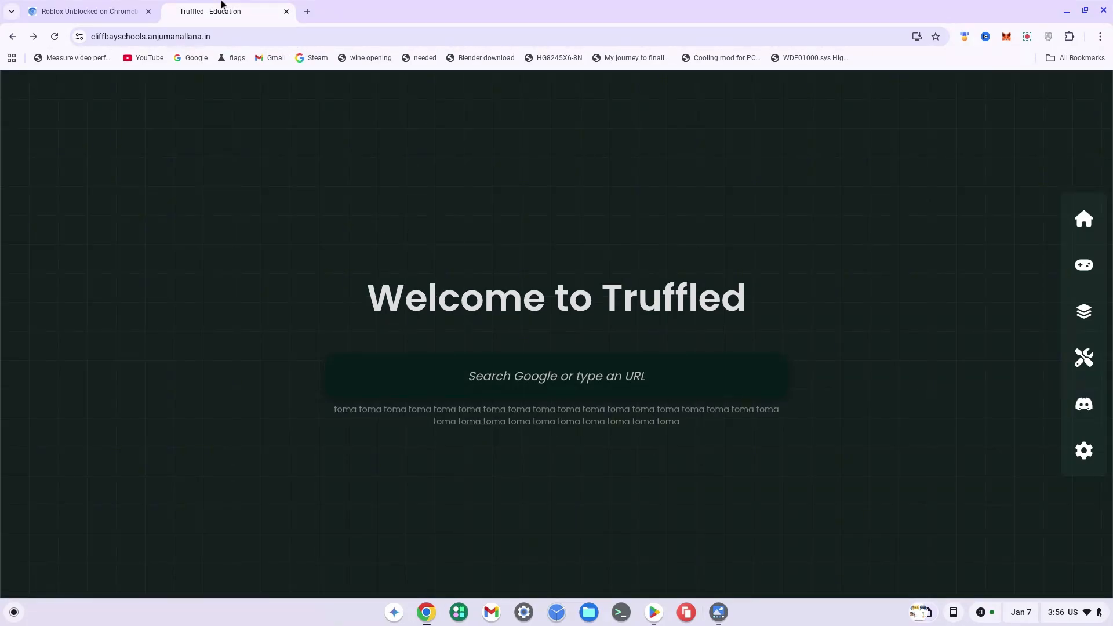
Back on the Roblox Unblocked tab, open the 'How to Play Roblox on School Chromebook 2025 (Link 2)' post
click(85, 12)
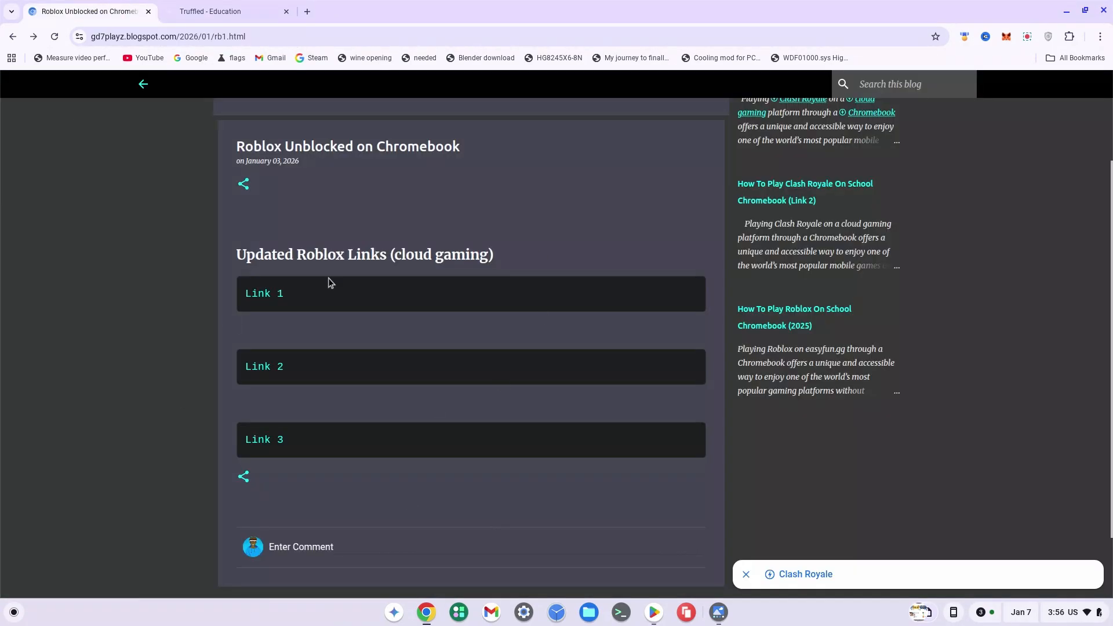
mouse_move(279, 538)
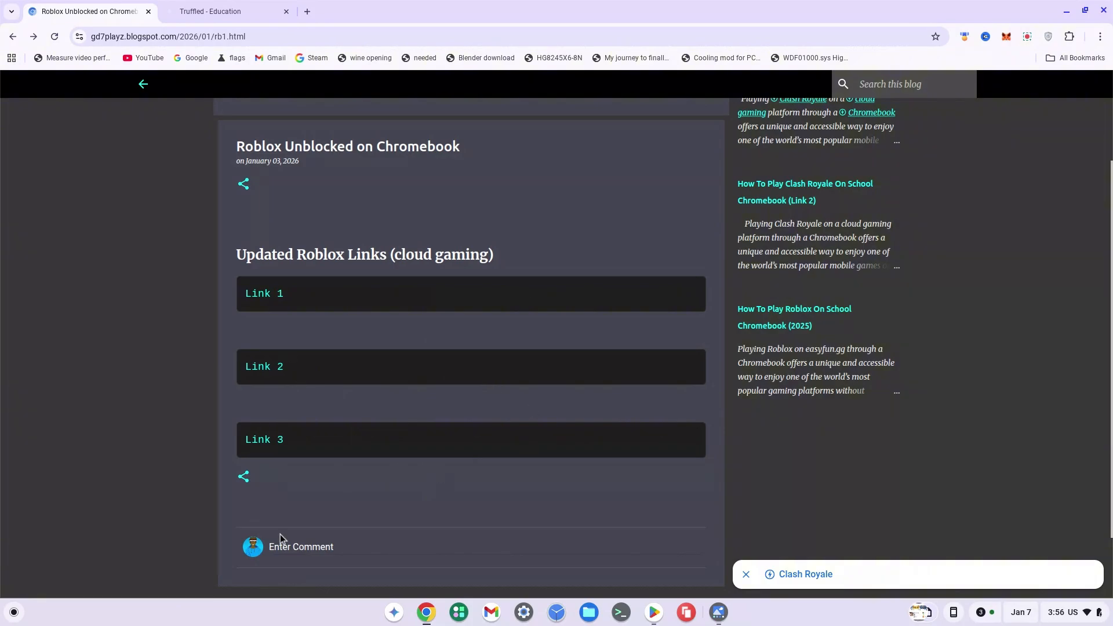
click(263, 366)
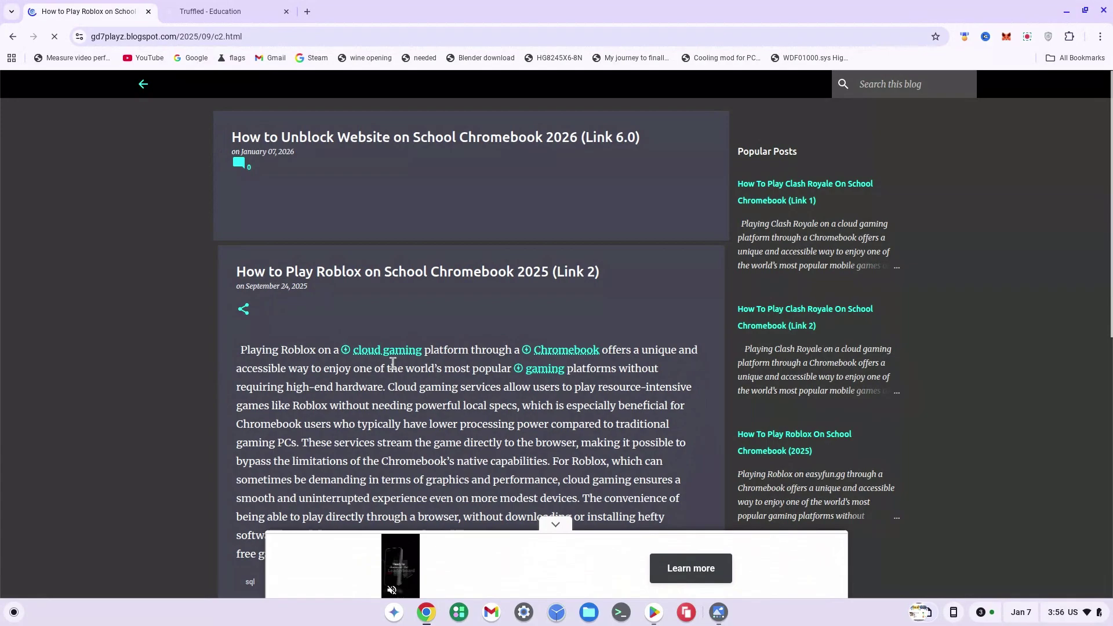
Copy the web address of 'Link 2' from the post via its link context menu
scroll(down, 3)
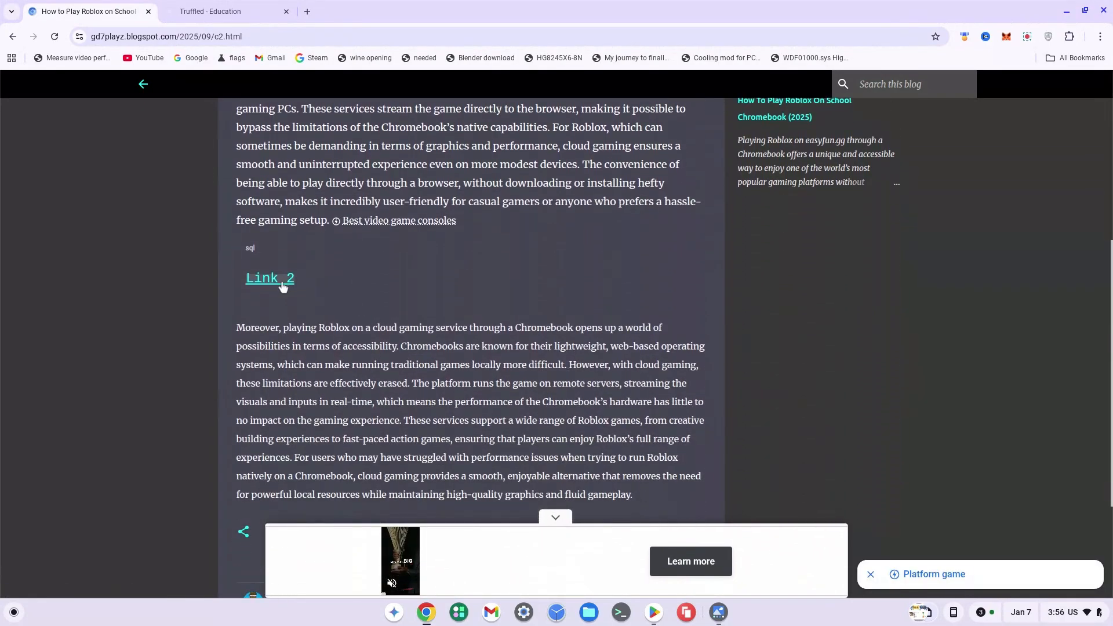
mouse_move(270, 277)
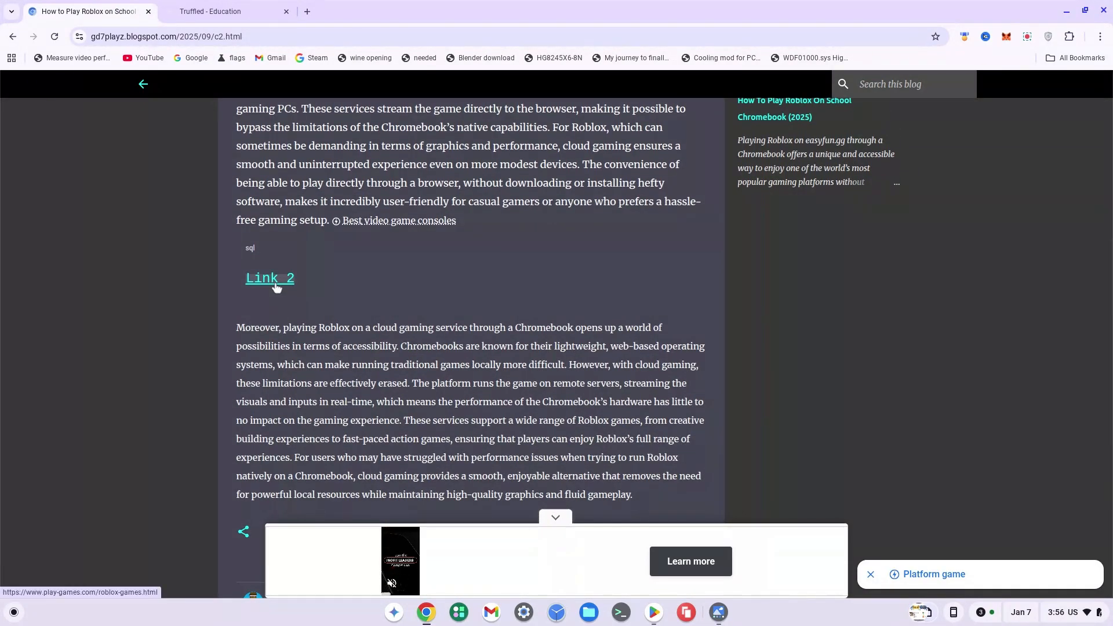
right_click(270, 277)
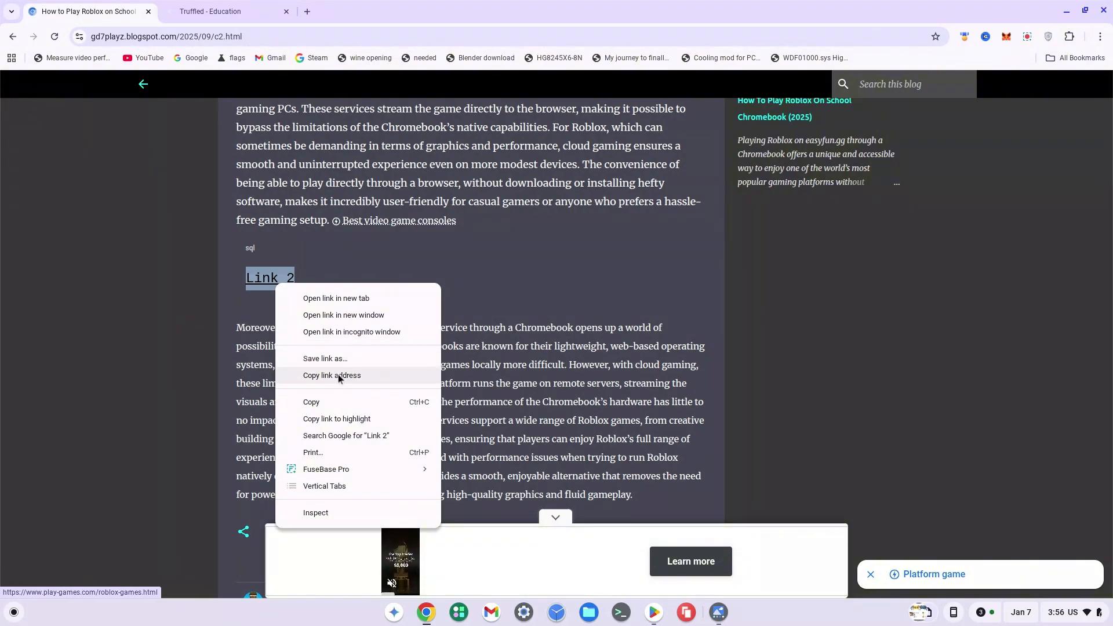
click(331, 374)
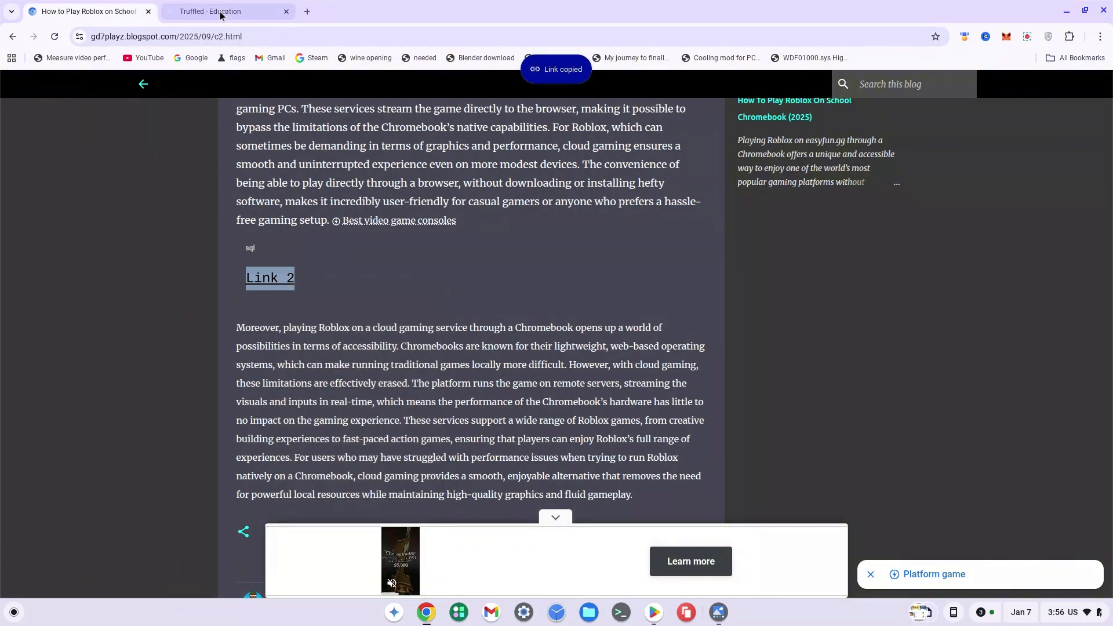
In the Truffled tab, choose the saved play-games.com Roblox address in the proxy search bar
click(210, 11)
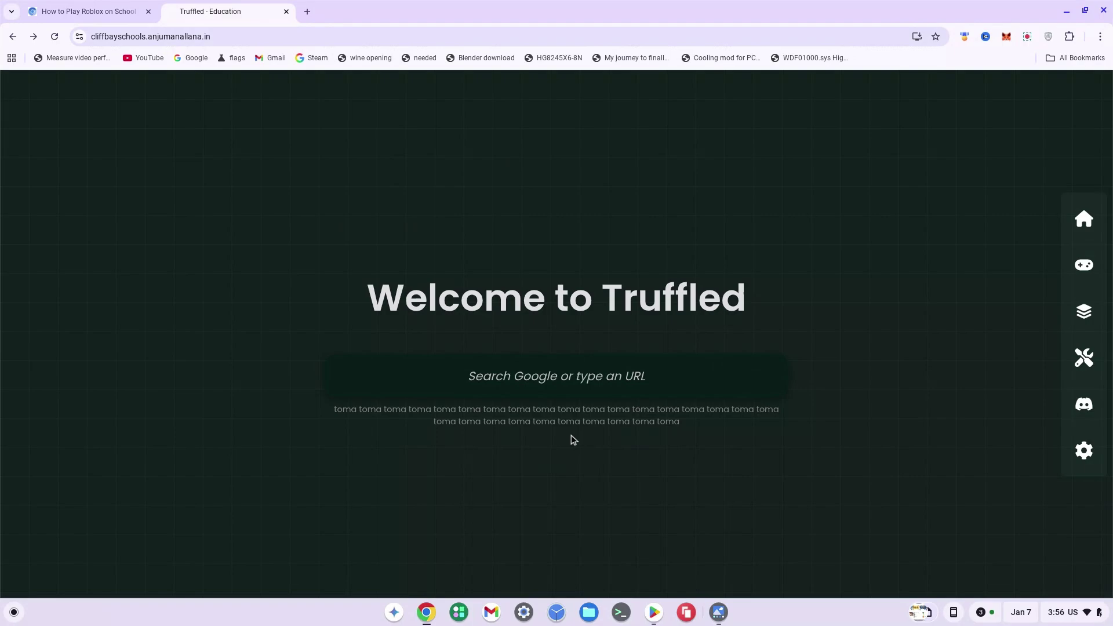
click(555, 375)
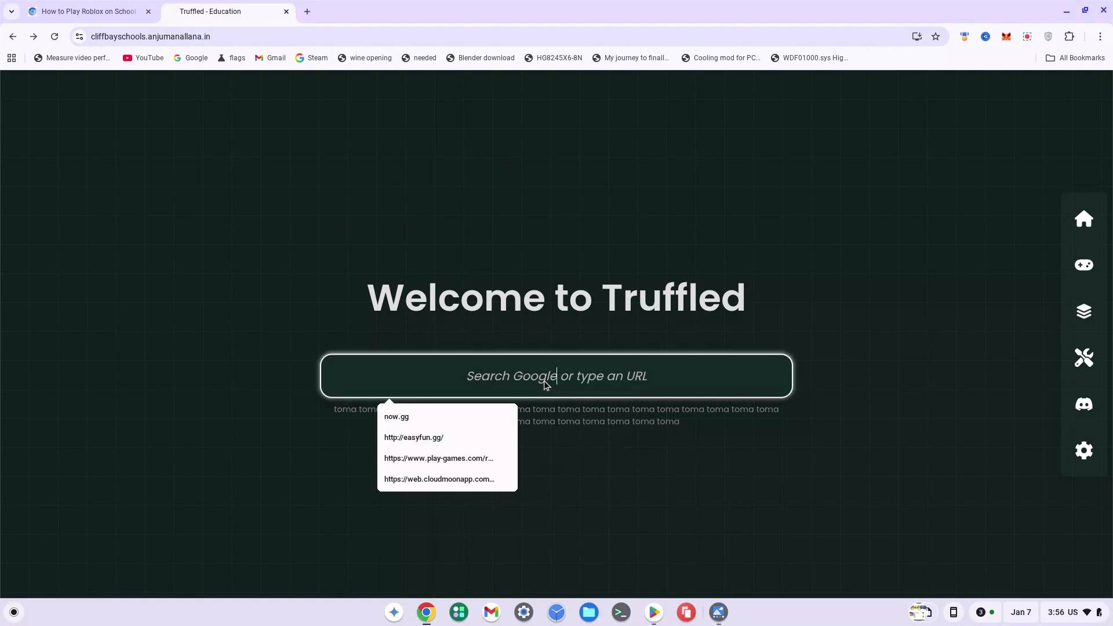
click(438, 458)
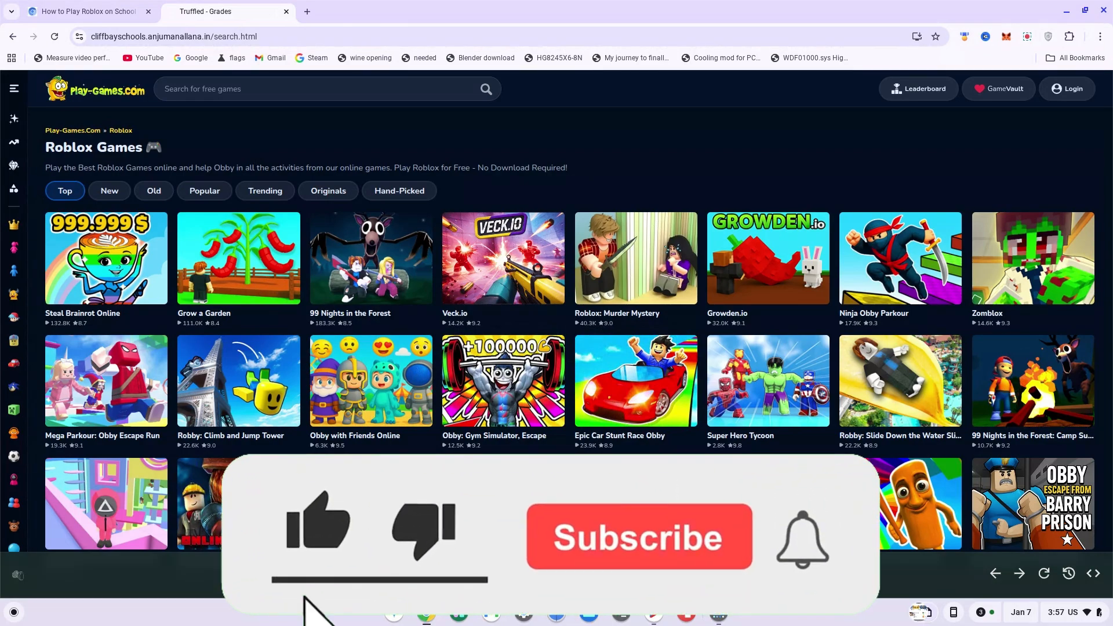
Let the Play-Games.com Roblox Games catalogue finish loading inside the Truffled proxy
click(638, 536)
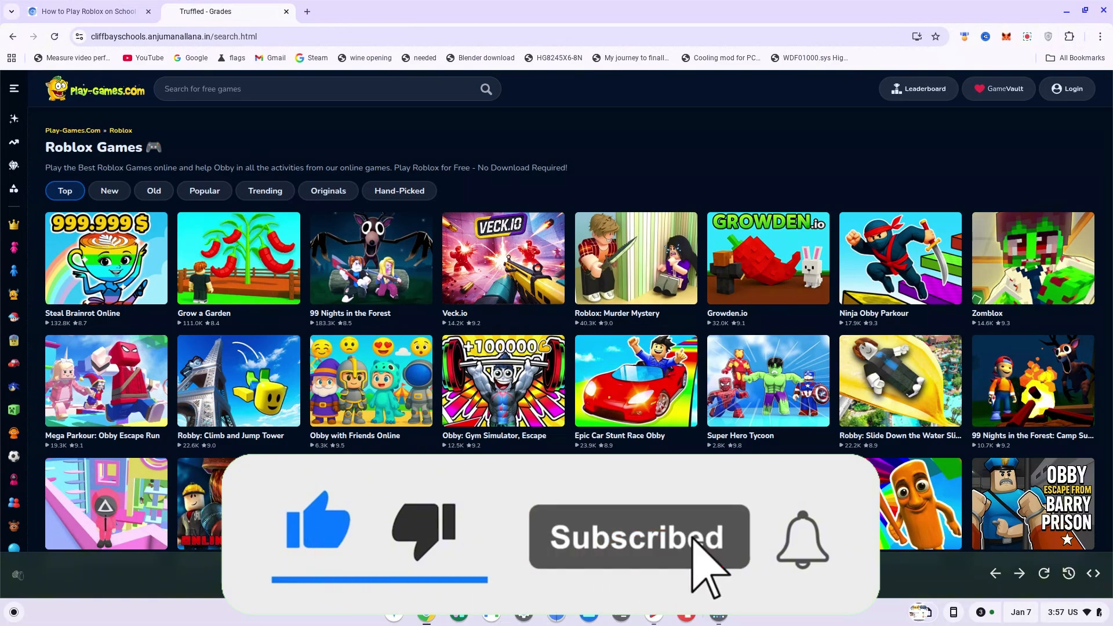